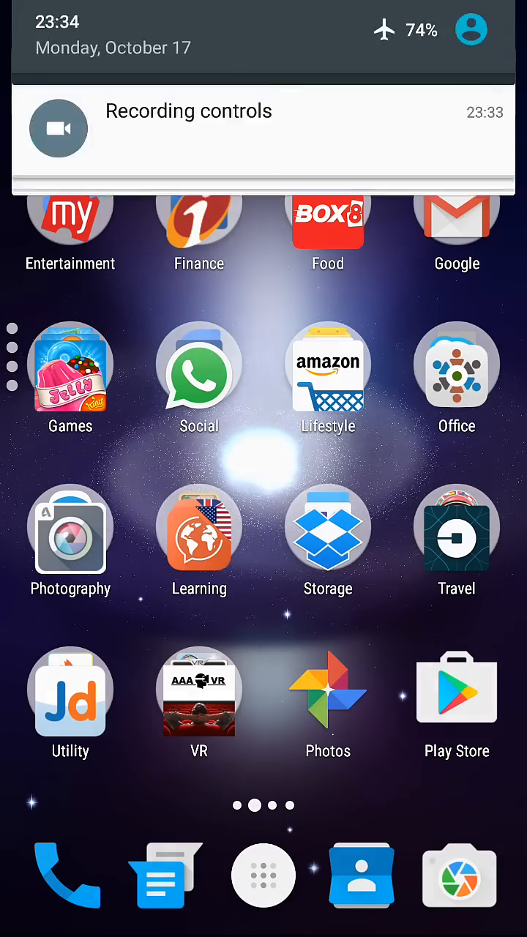
- Scroll the Settings list down to the System section
scroll(down, 3)
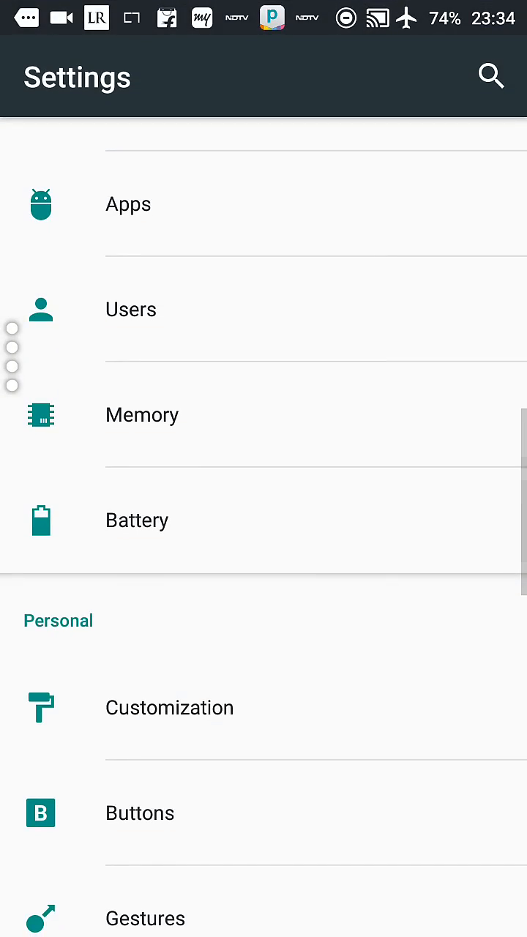
scroll(down, 3)
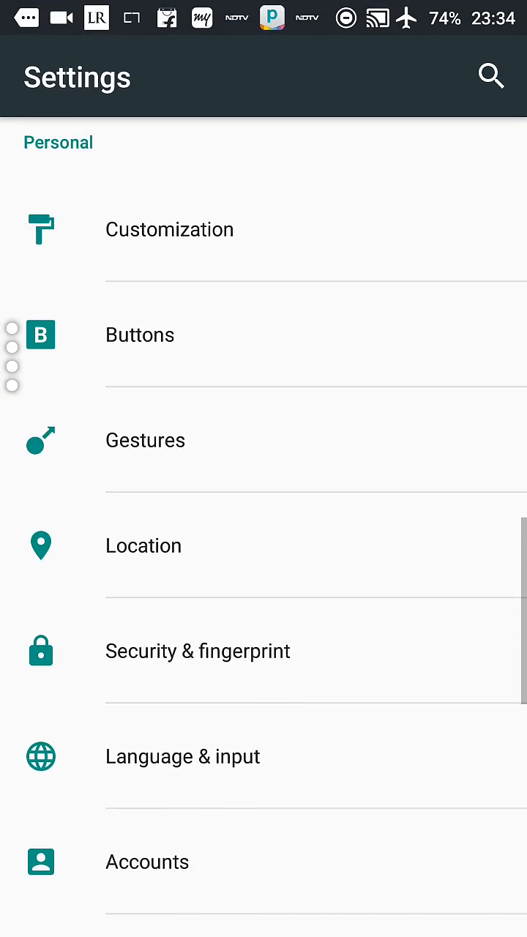
scroll(down, 3)
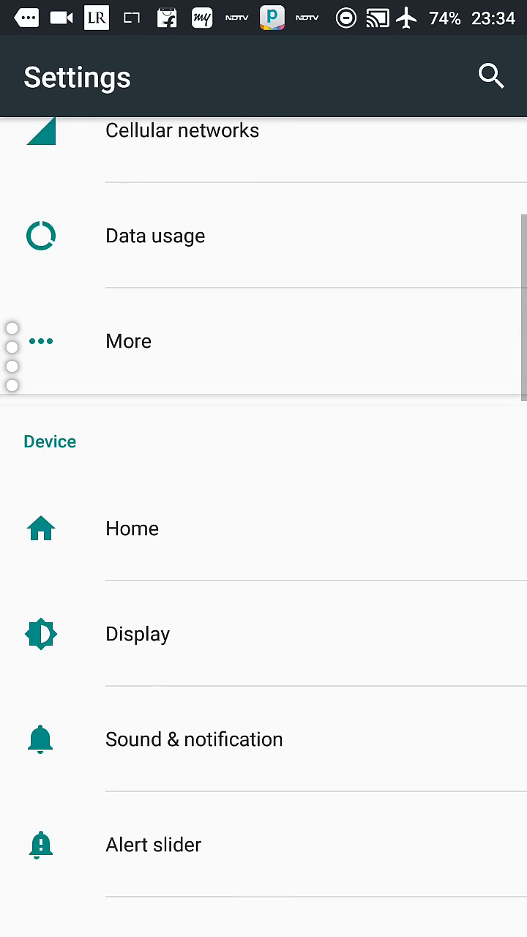
scroll(down, 3)
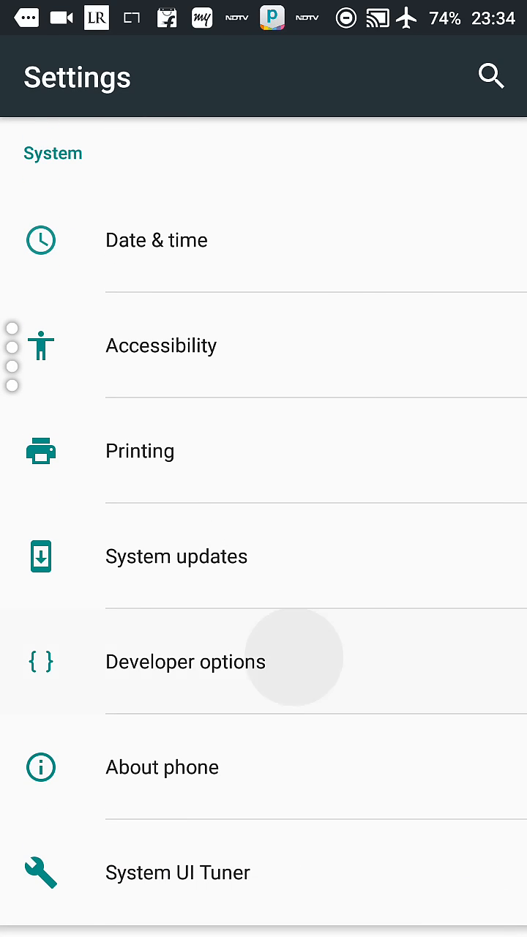
- Check Developer options, find it switched off, and go back to About phone
click(186, 661)
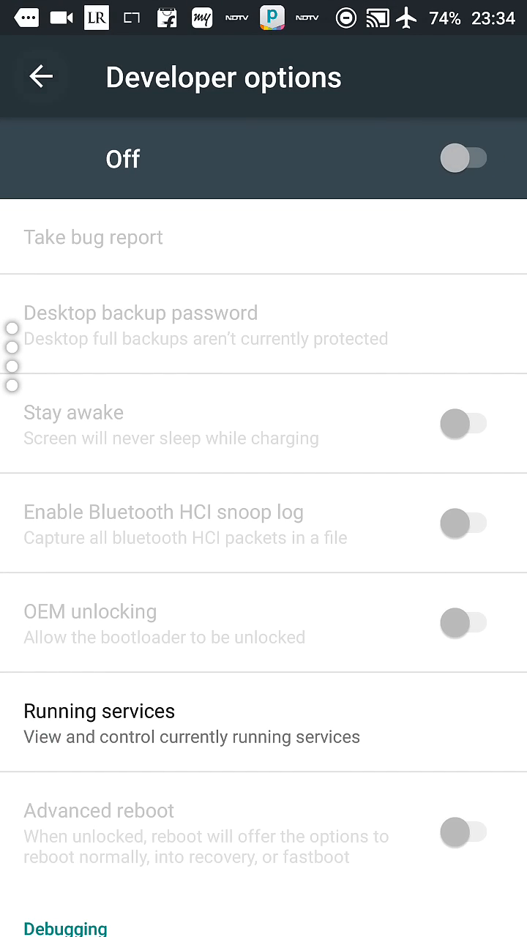
click(42, 76)
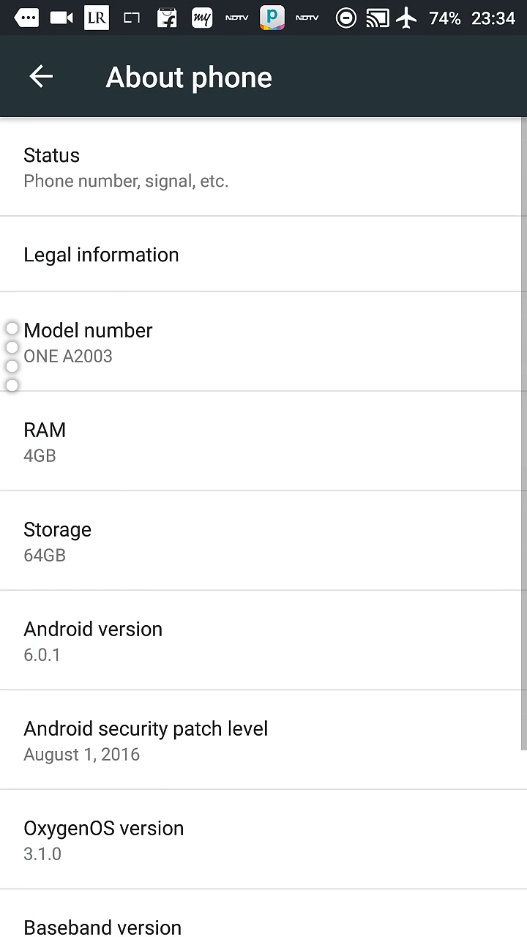
- Tap Build number until 'You are now a developer!' appears, then go back
scroll(down, 3)
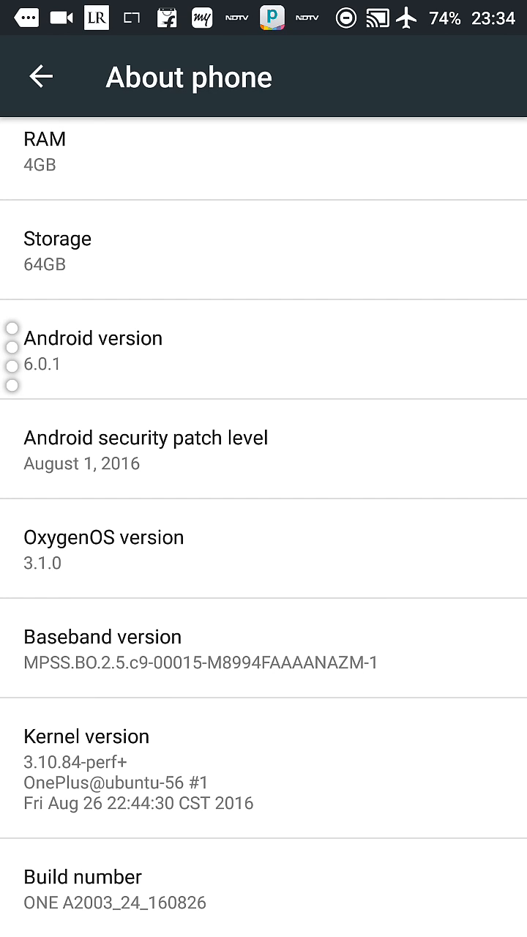
click(304, 877)
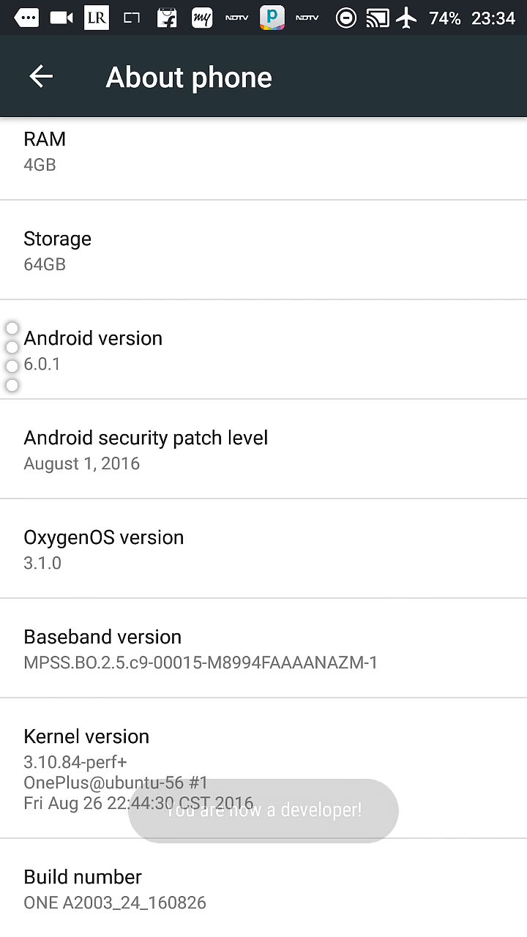
click(40, 76)
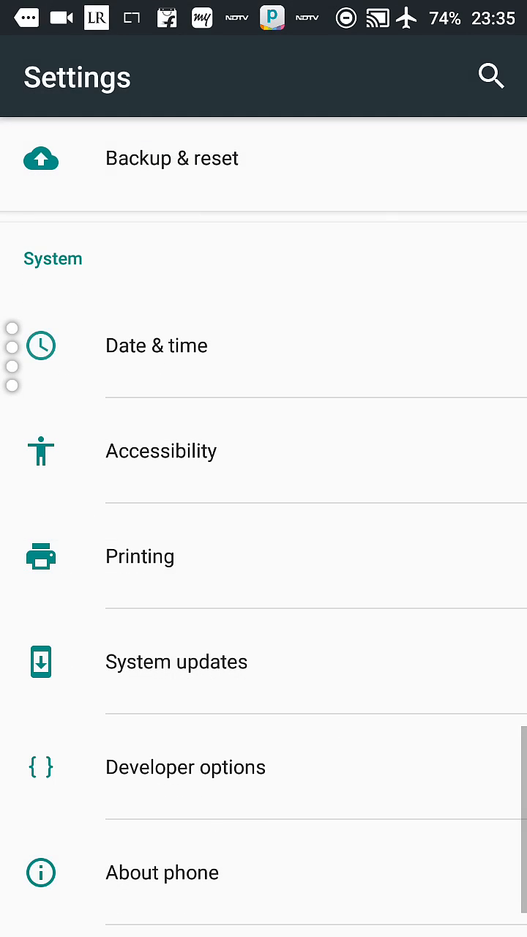
- Turn the Developer options switch on and allow development settings in the warning
scroll(down, 3)
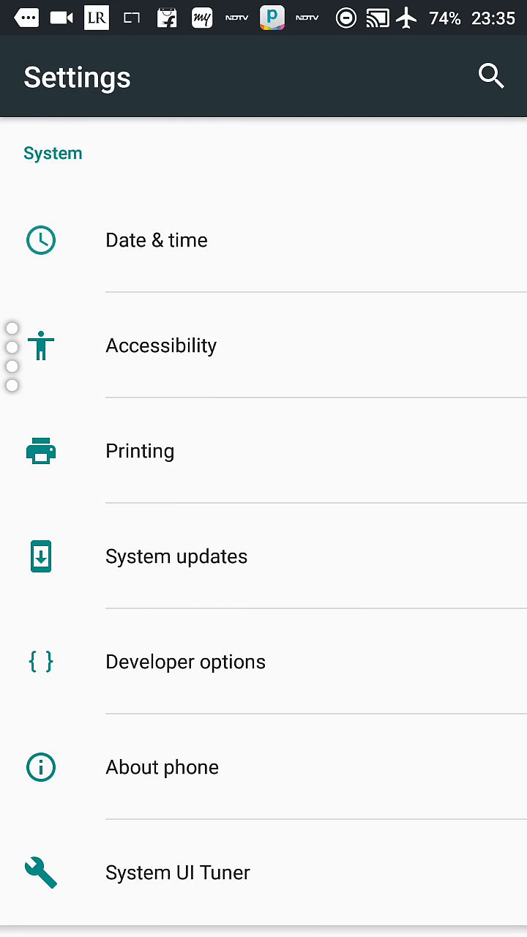
click(185, 661)
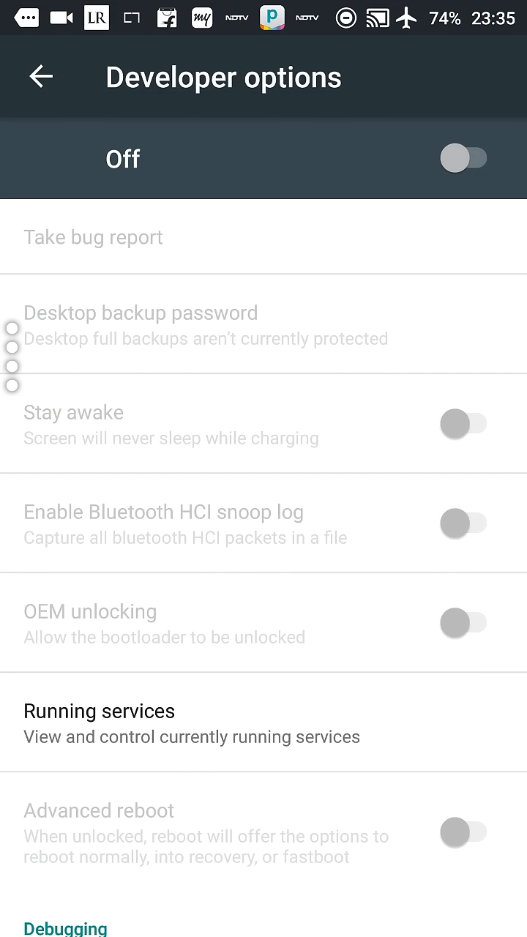
click(464, 158)
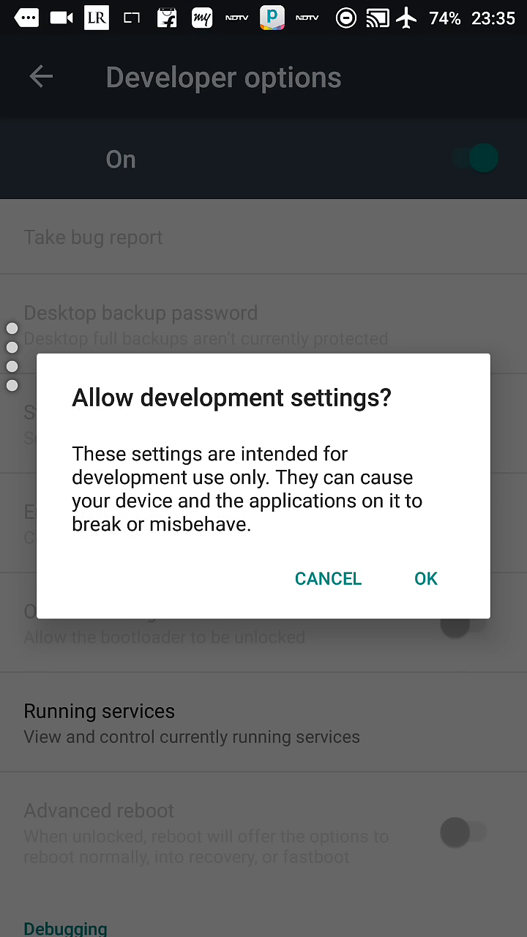
click(426, 579)
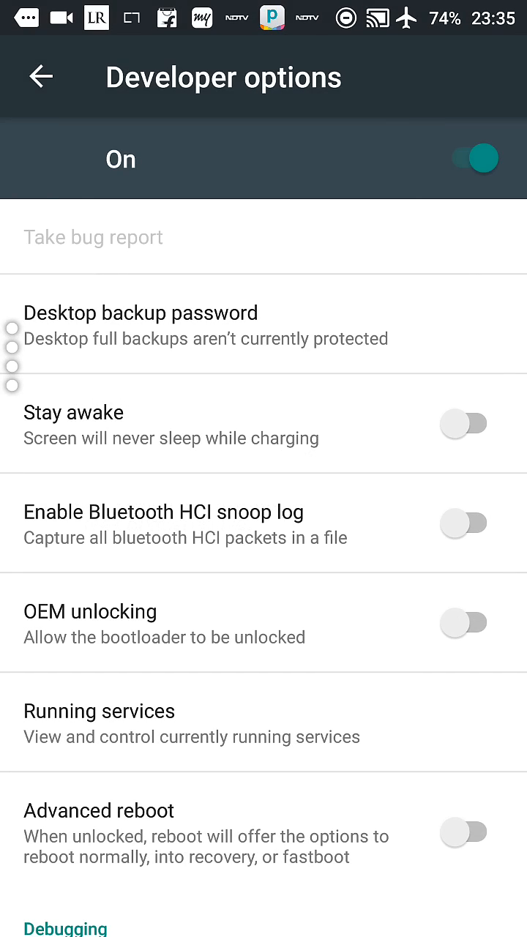
- Turn on USB debugging under Debugging and confirm the Allow USB debugging prompt
scroll(down, 3)
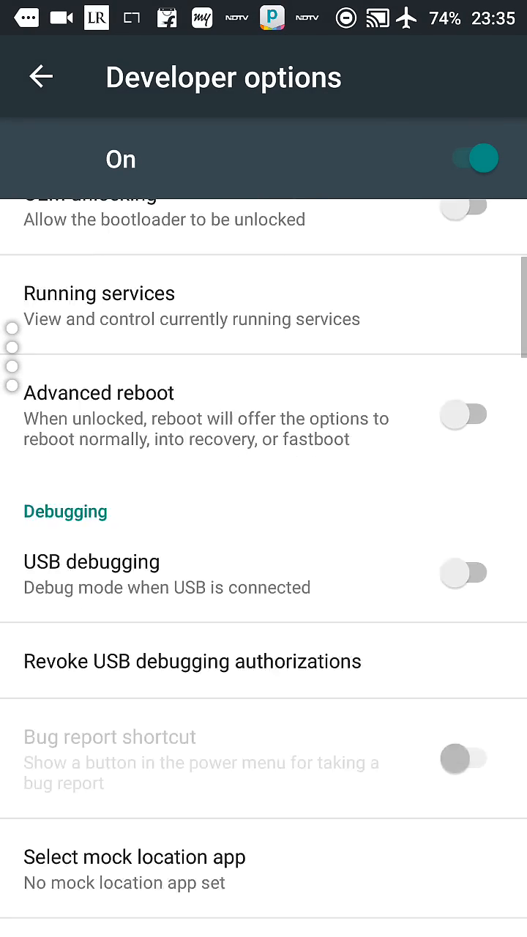
scroll(down, 3)
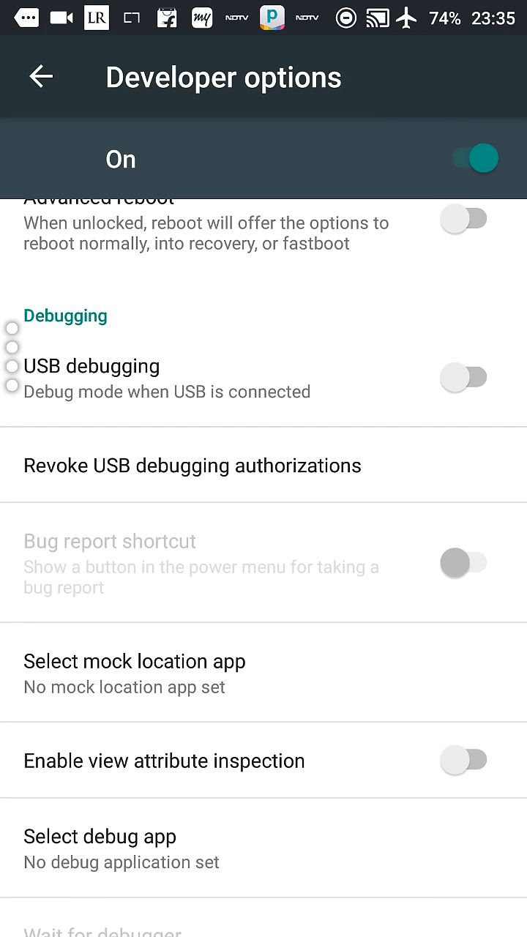
click(462, 377)
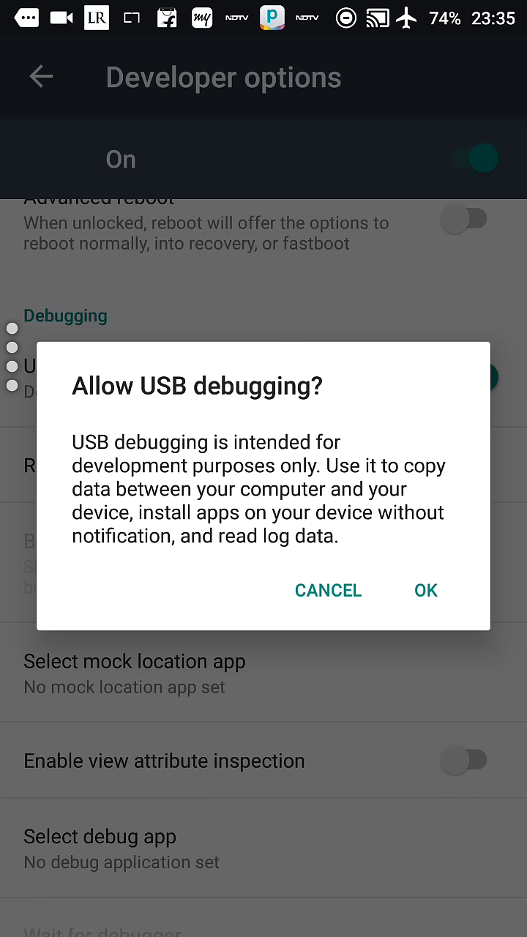
click(425, 589)
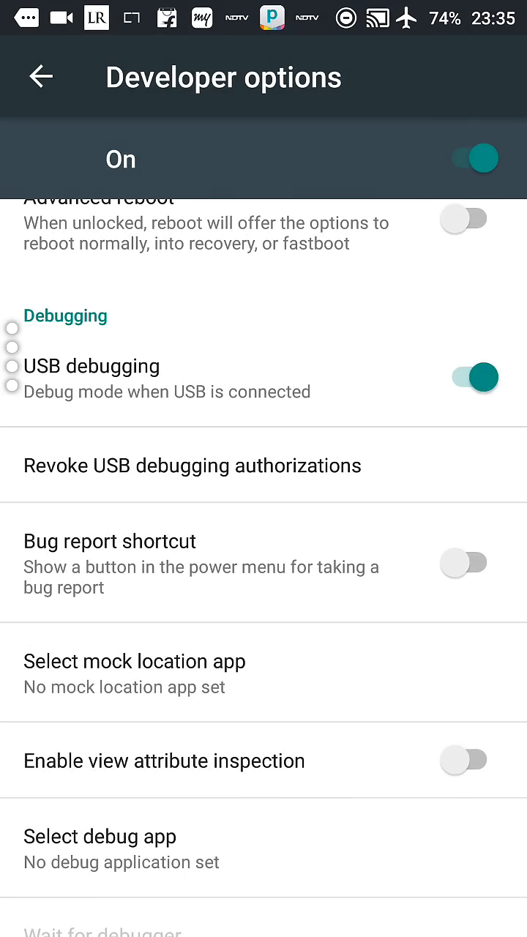
scroll(down, 3)
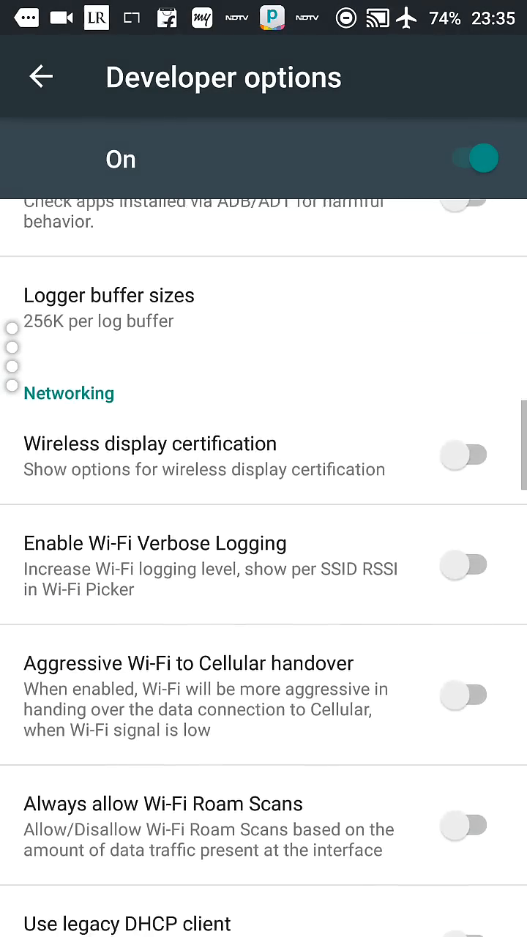
scroll(down, 3)
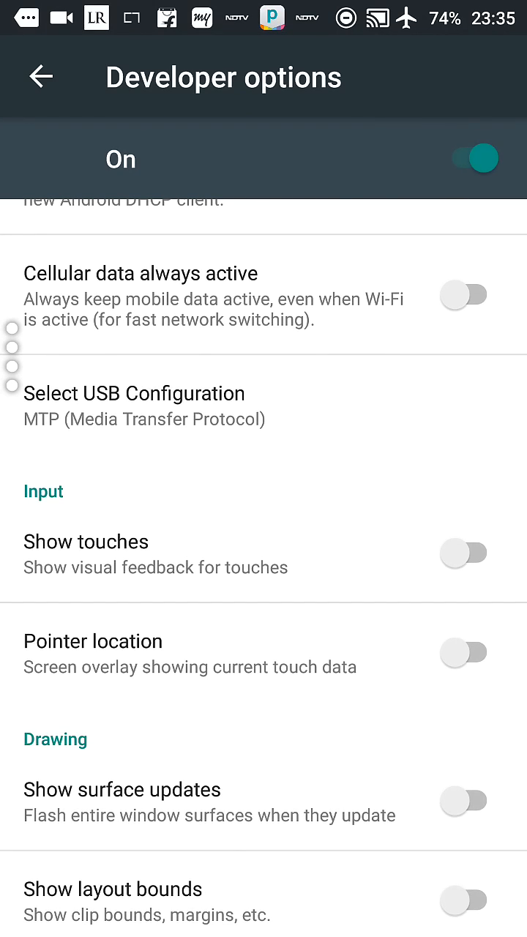
click(134, 393)
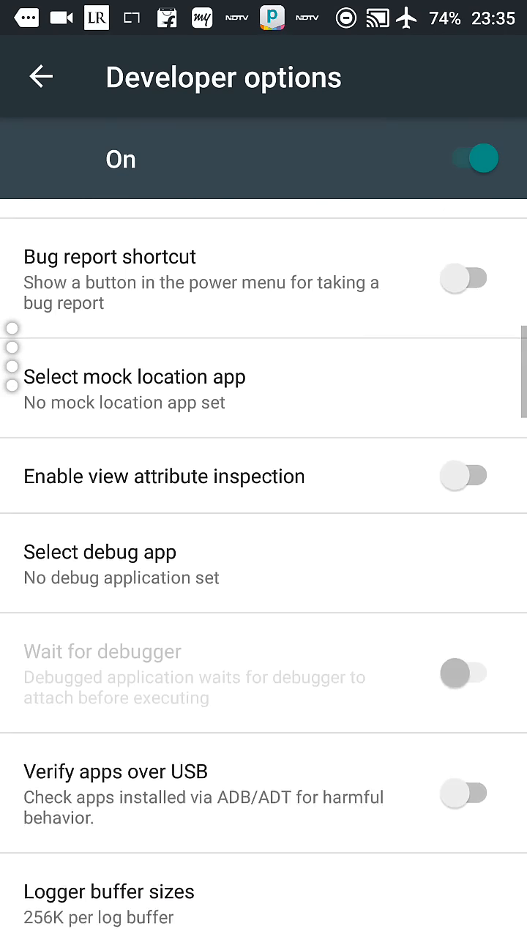
scroll(up, 3)
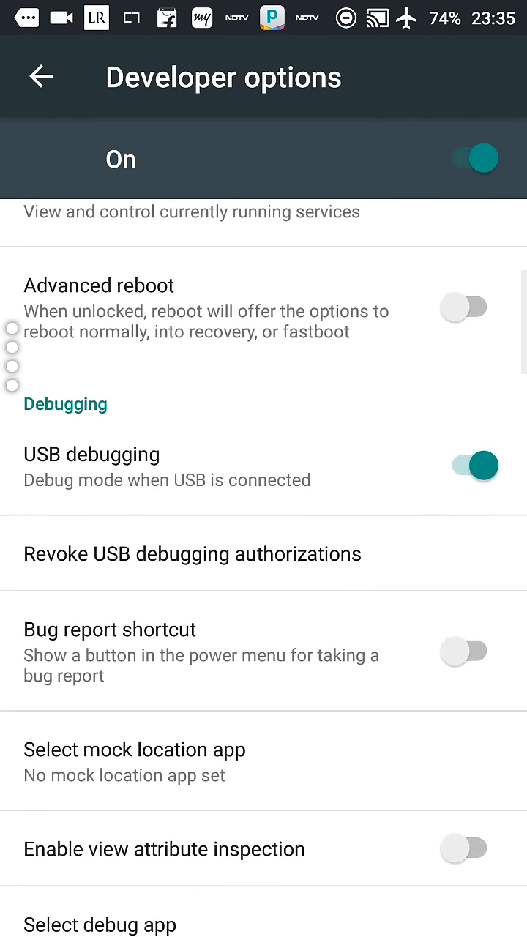